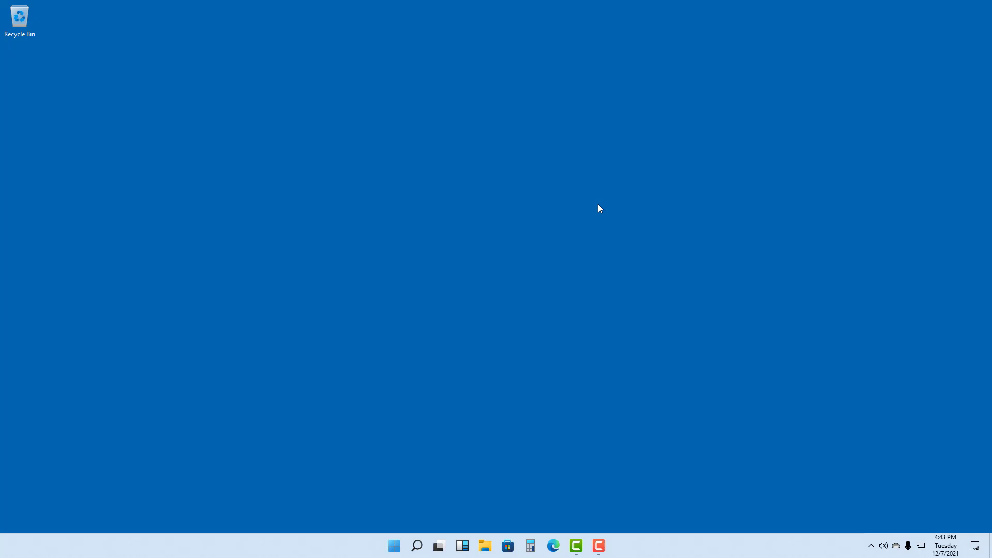
pyautogui.moveTo(474, 247)
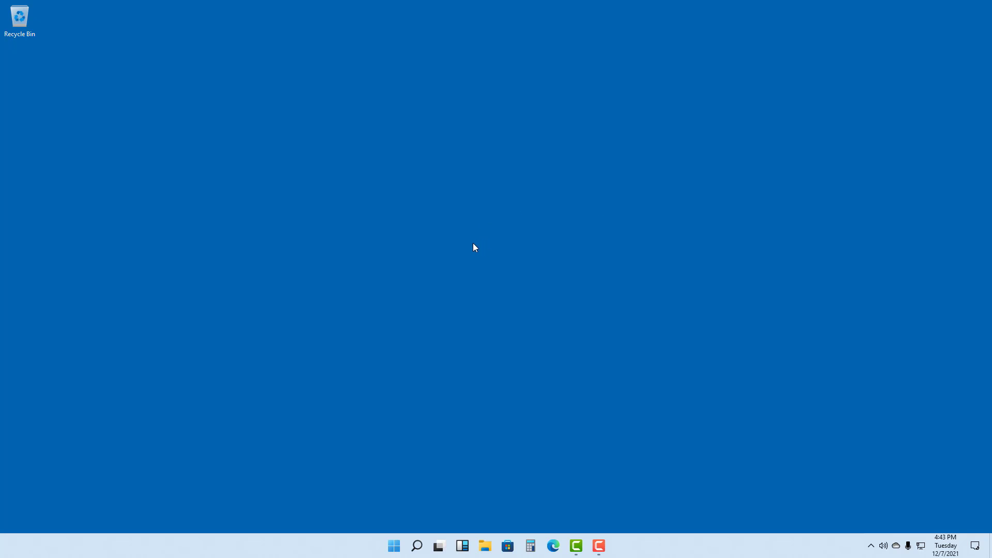
pyautogui.moveTo(479, 253)
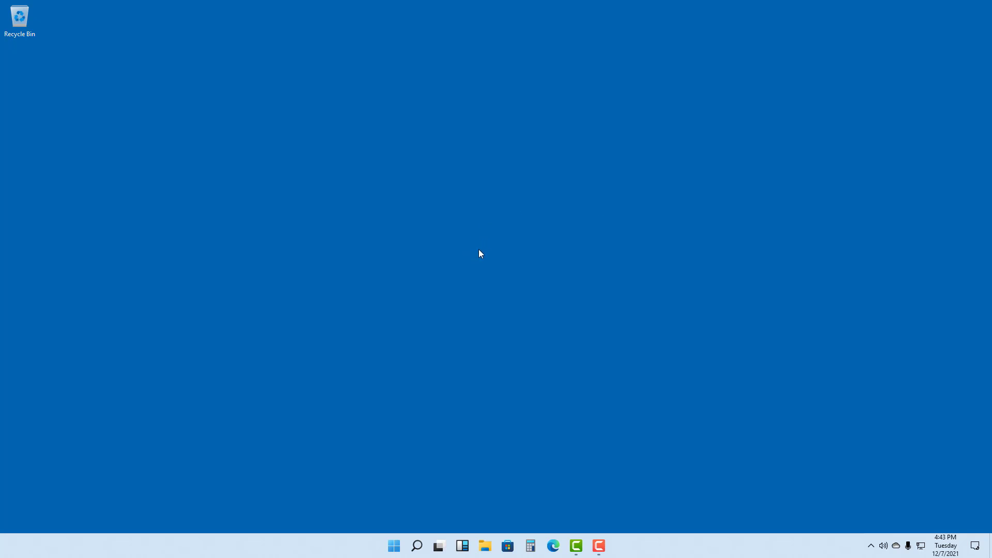
pyautogui.moveTo(391, 451)
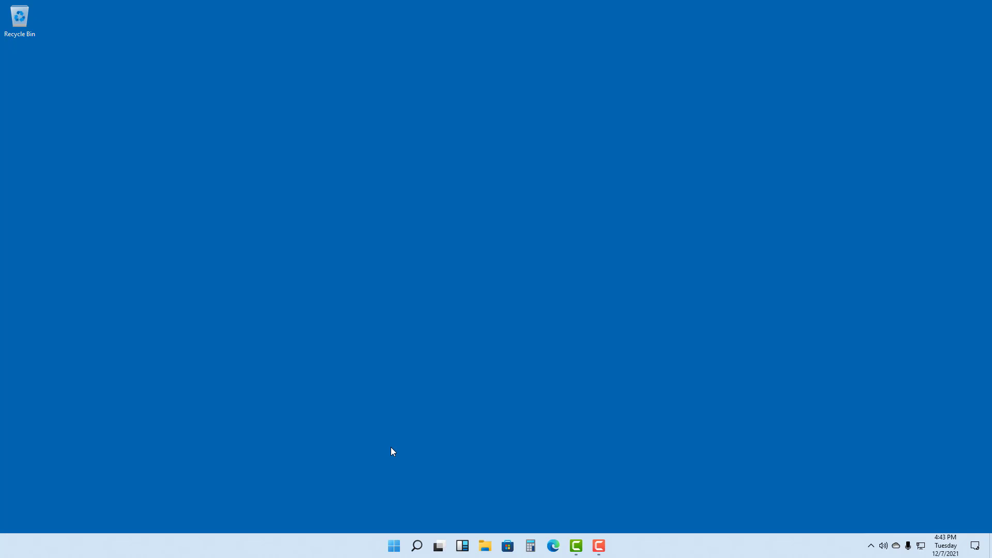
pyautogui.moveTo(412, 436)
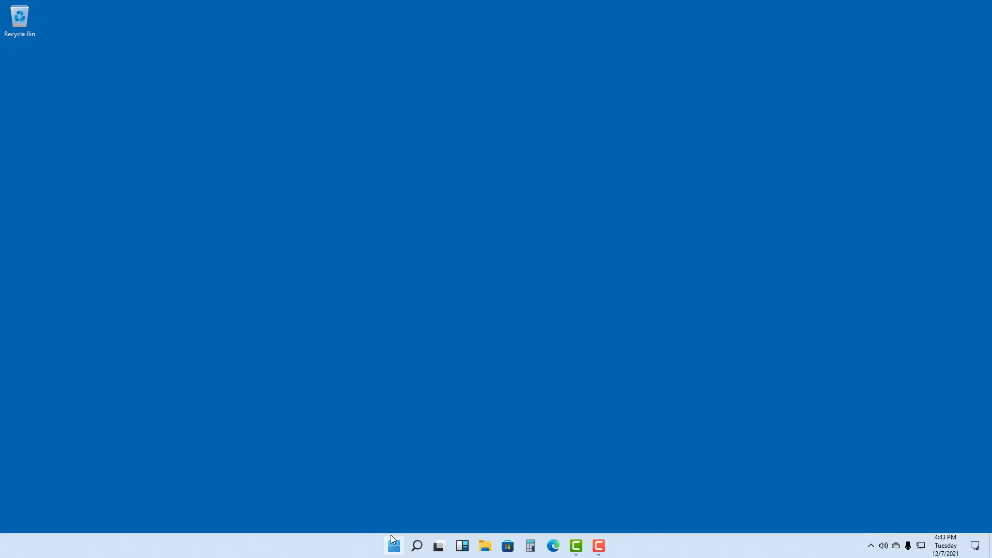
# Launch WordPad from the Windows 11 Start menu by searching 'wordpad'
pyautogui.click(393, 546)
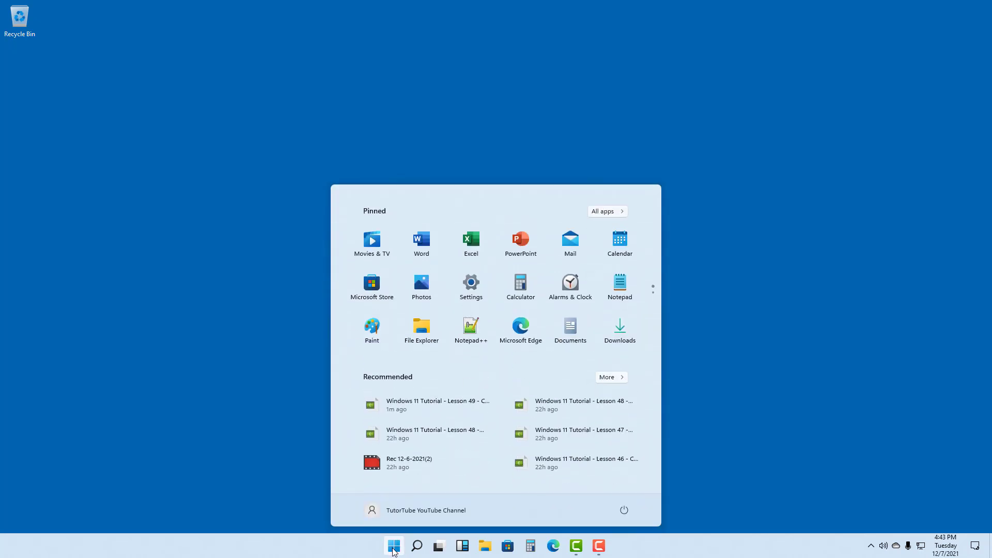
pyautogui.write('wordpad')
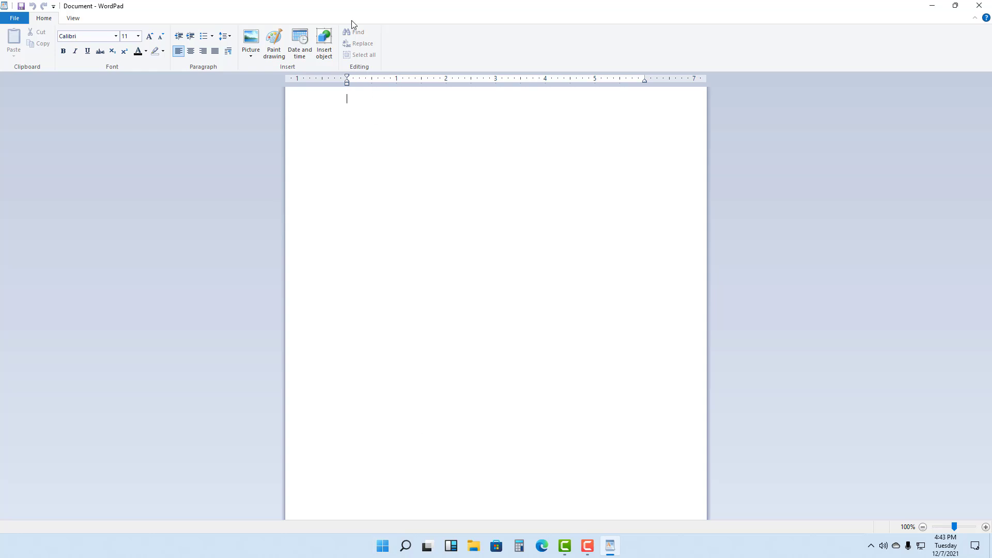
pyautogui.moveTo(434, 173)
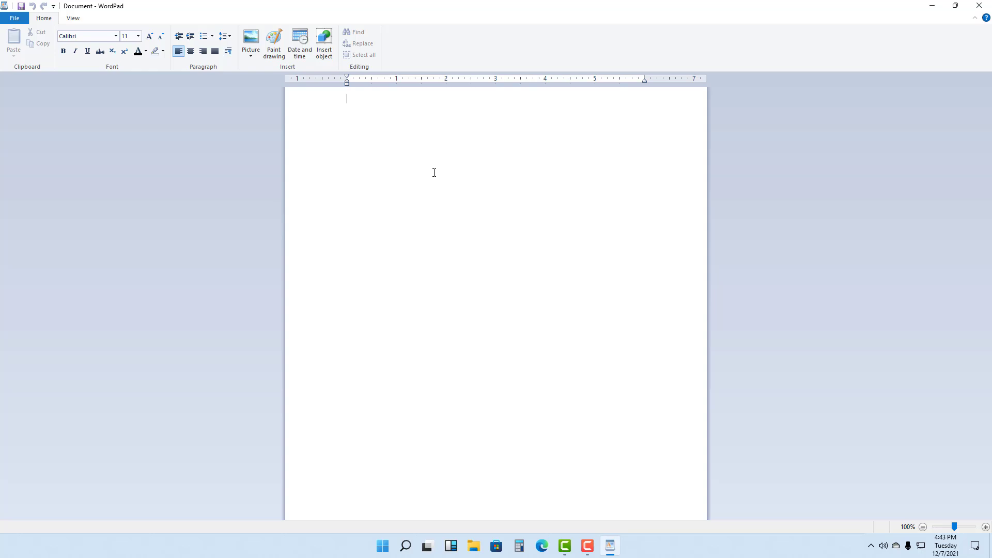
pyautogui.moveTo(358, 149)
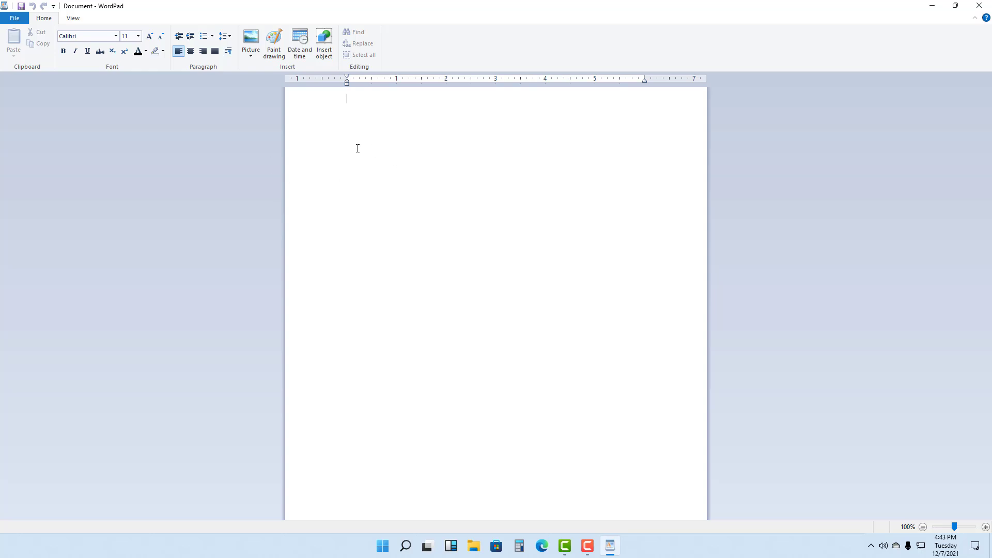
pyautogui.moveTo(355, 142)
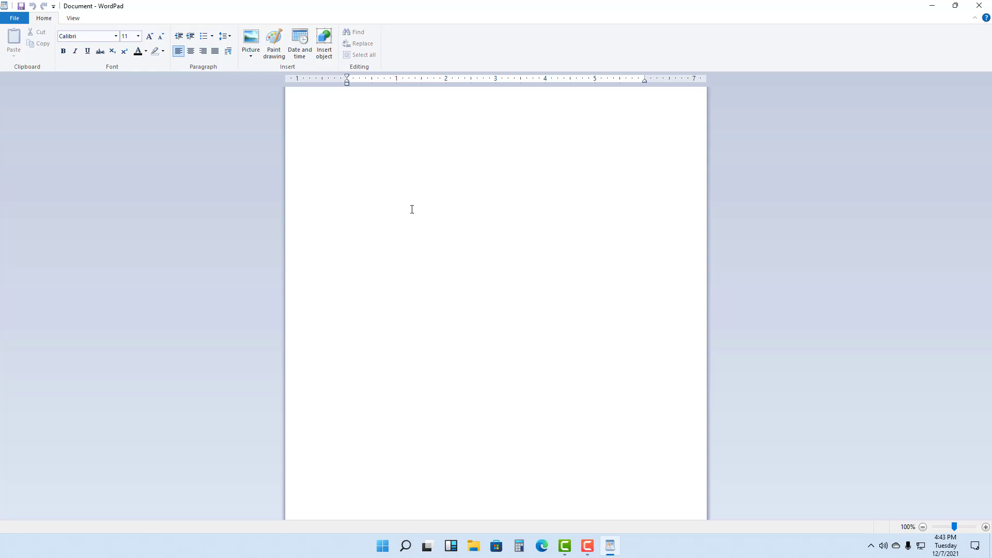
# Type 'ashdashduhuahdus' and make it bold, italic, underlined, 26 pt, centred and bulleted
pyautogui.write('ashdashduhuahdus')
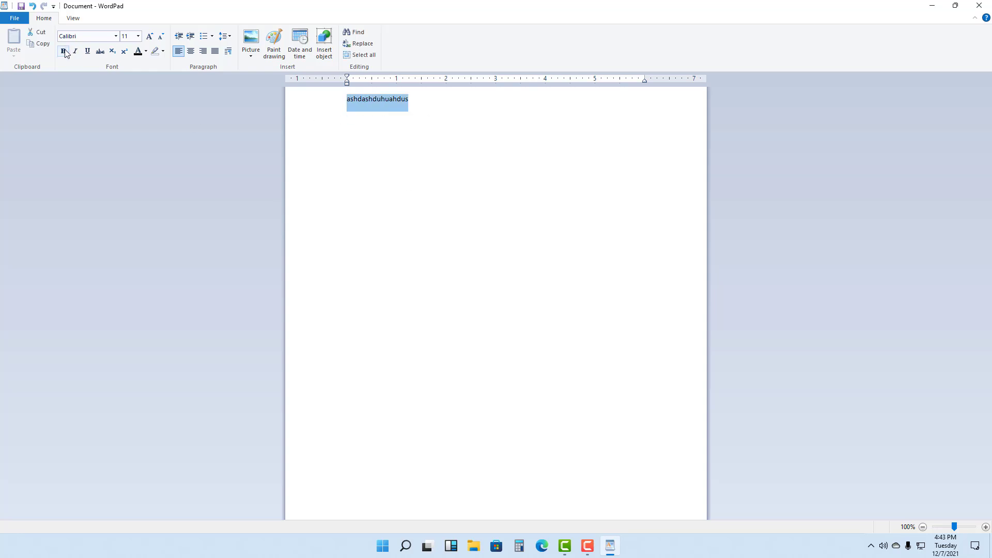
pyautogui.click(74, 51)
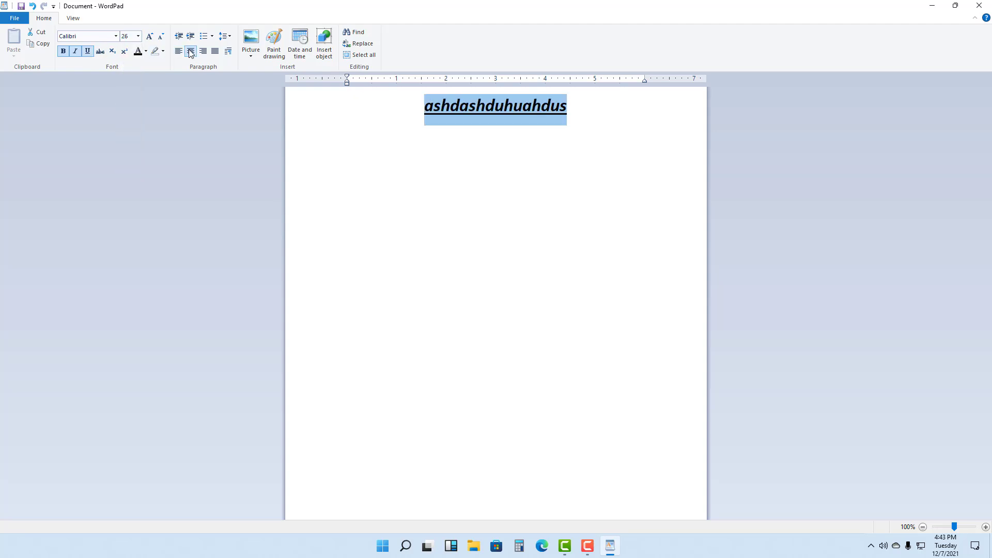
pyautogui.moveTo(191, 51)
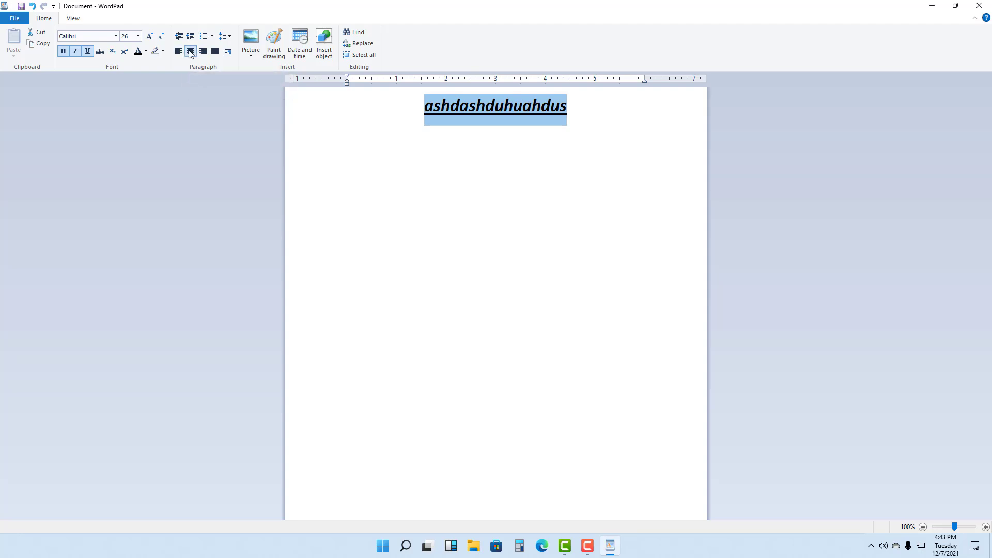
pyautogui.click(202, 36)
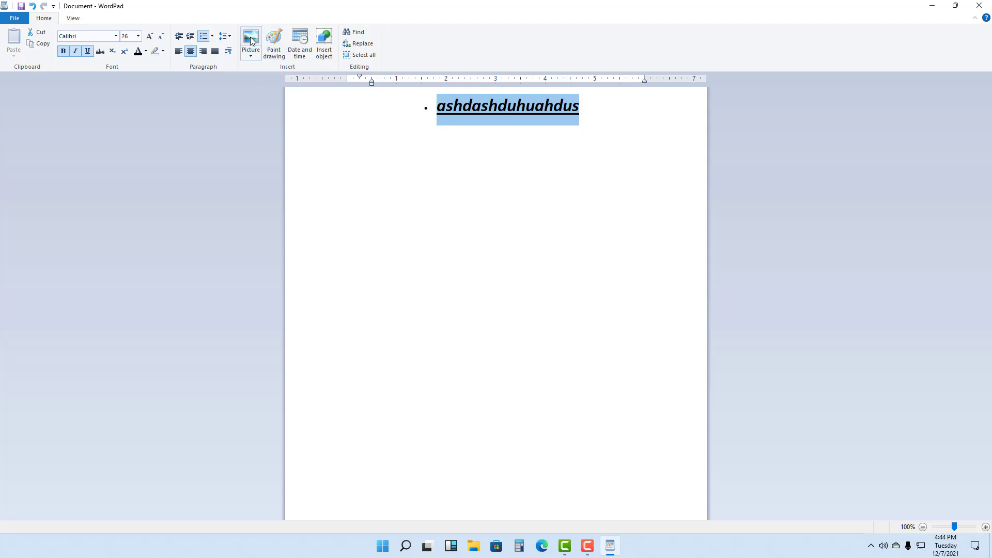
# Insert the long date 'Tuesday, December 7, 2021' before the bulleted text
pyautogui.click(251, 42)
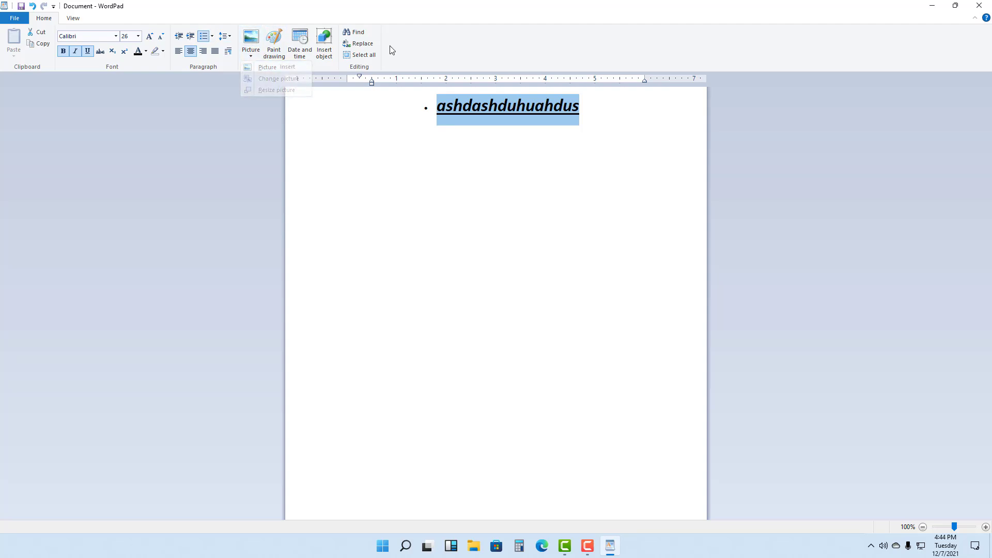
pyautogui.click(435, 106)
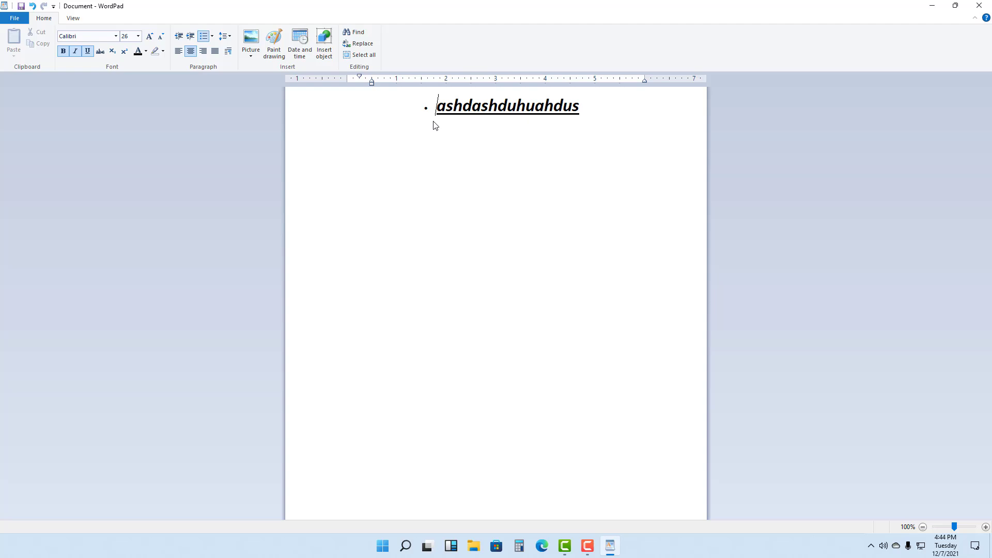
pyautogui.click(300, 45)
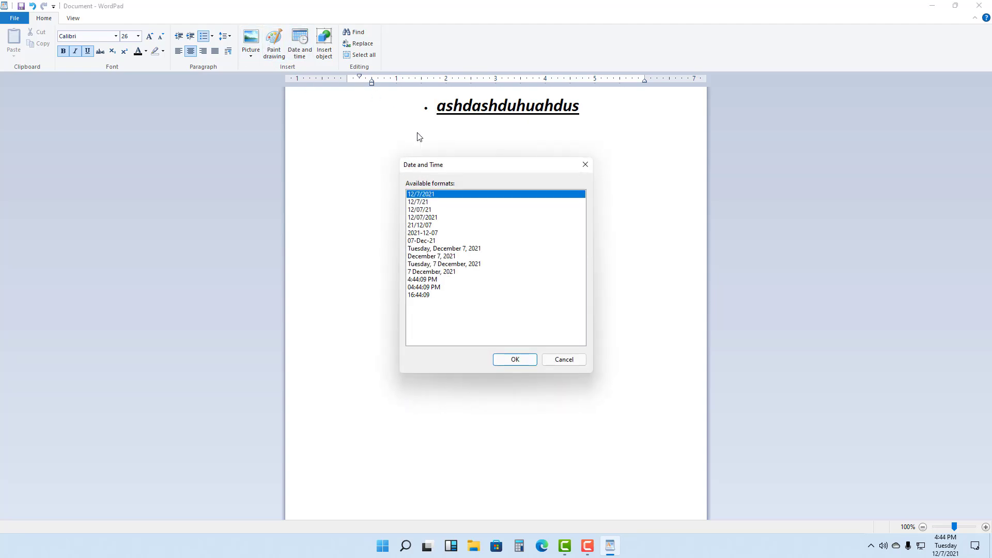
pyautogui.click(513, 359)
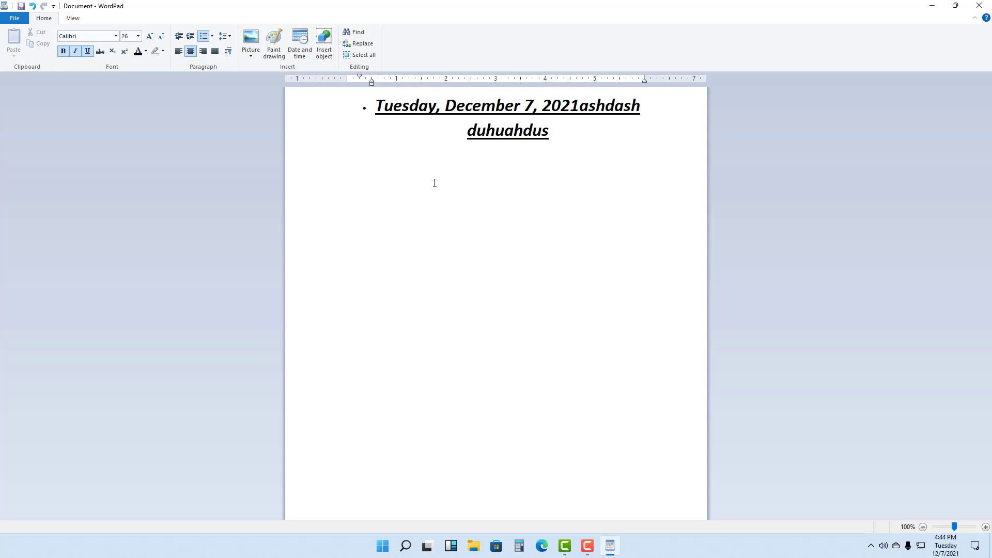
# Reset the page zoom to 100% with the cursor after the date
pyautogui.click(579, 105)
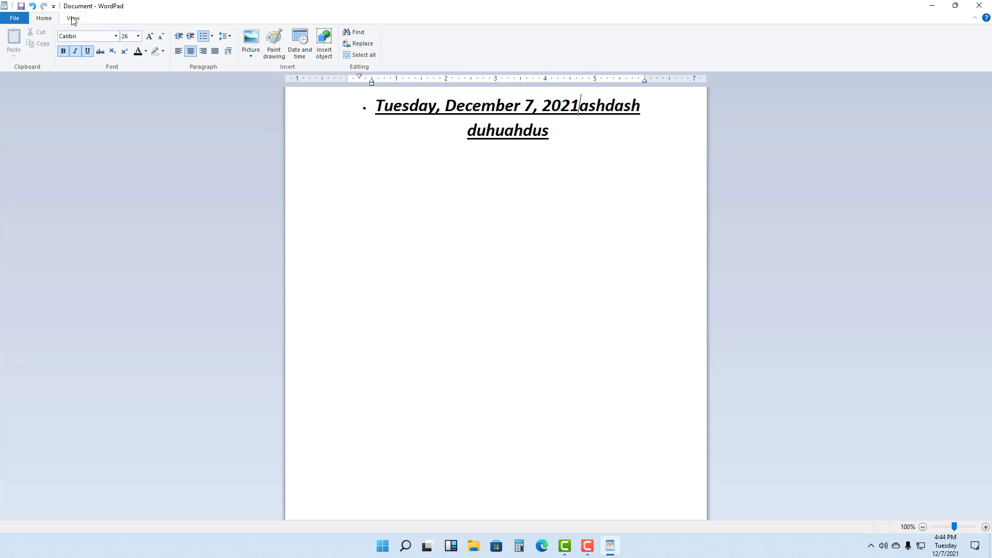
pyautogui.click(73, 17)
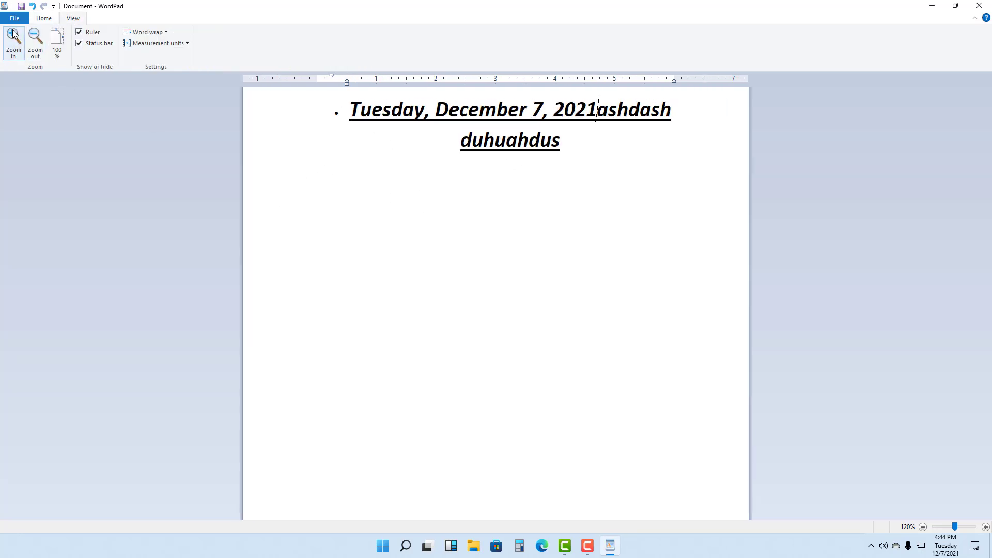
pyautogui.click(35, 42)
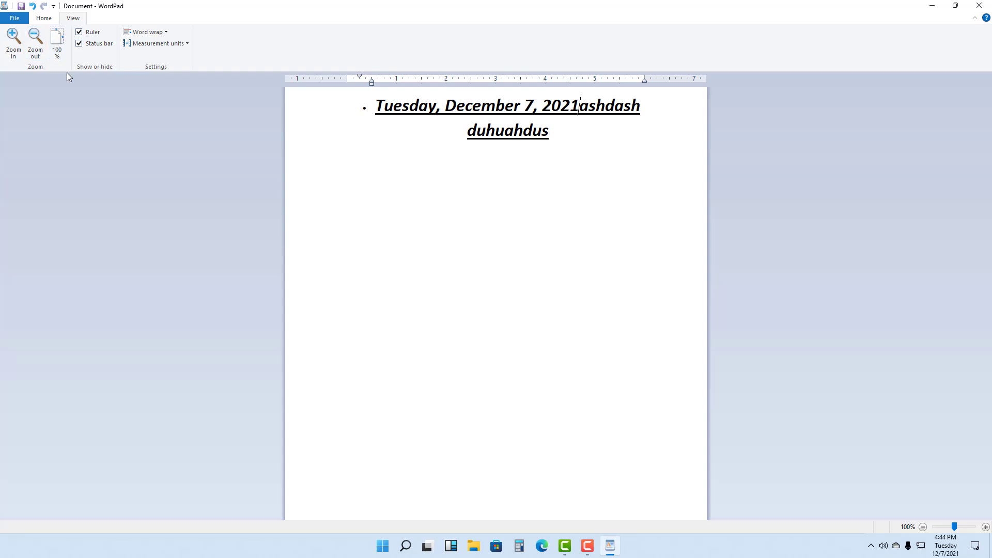
pyautogui.moveTo(111, 59)
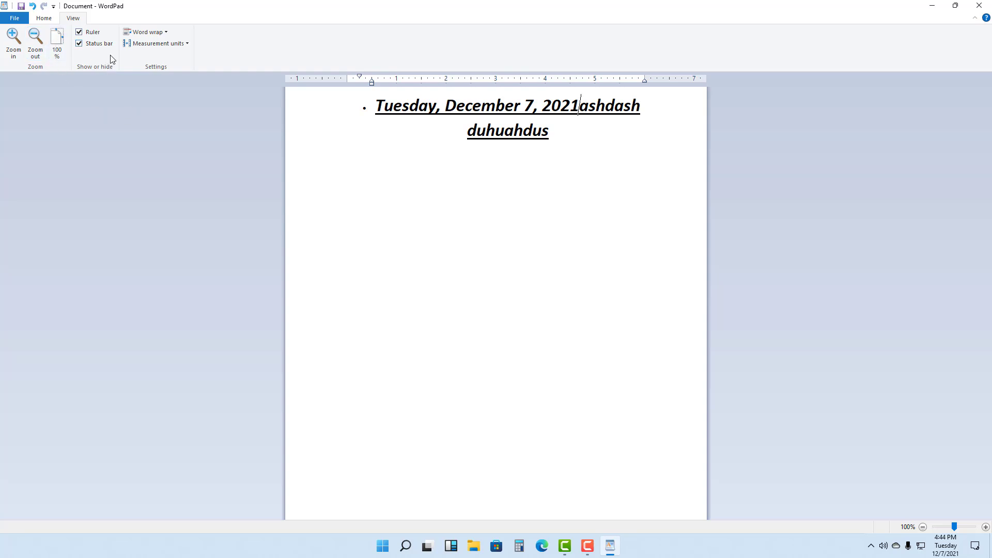
pyautogui.click(14, 17)
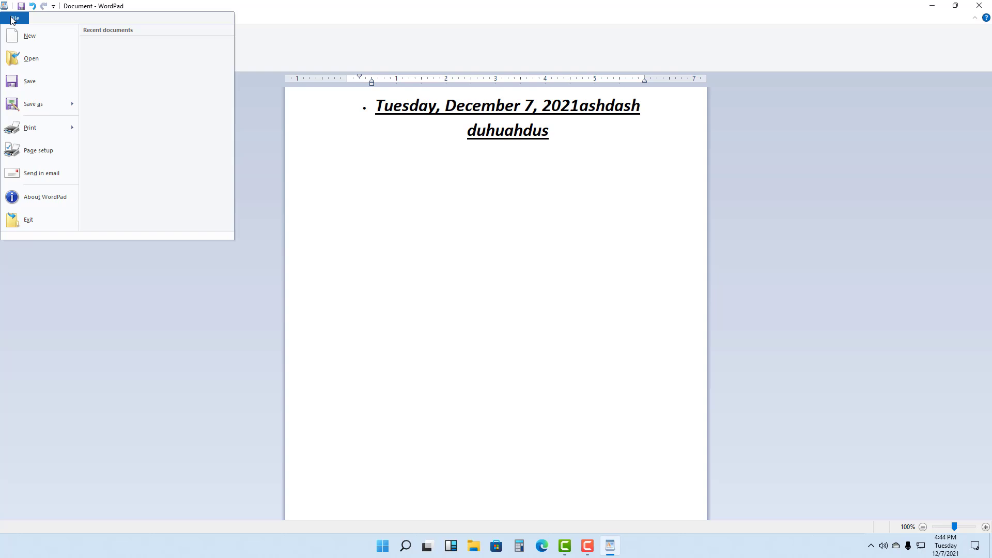
pyautogui.moveTo(36, 88)
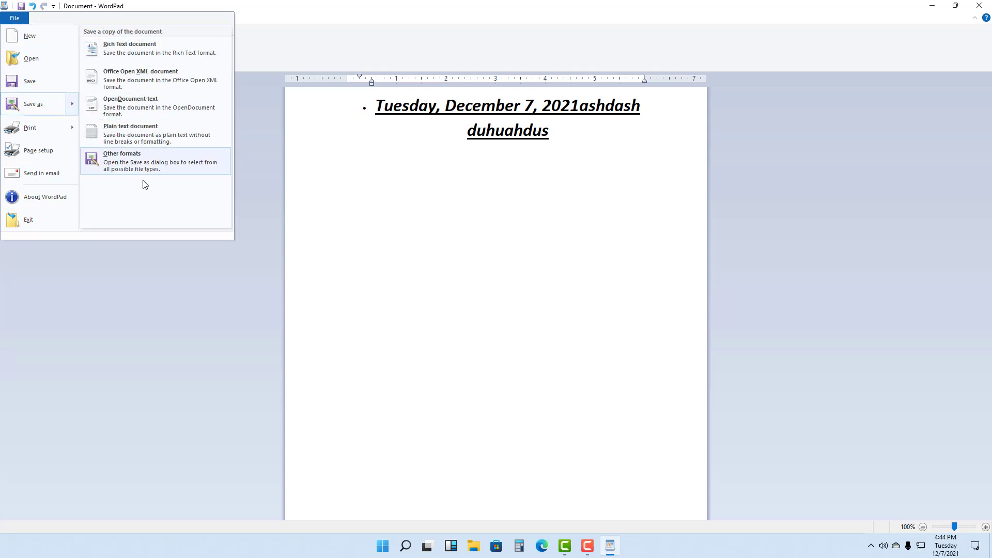
pyautogui.moveTo(156, 133)
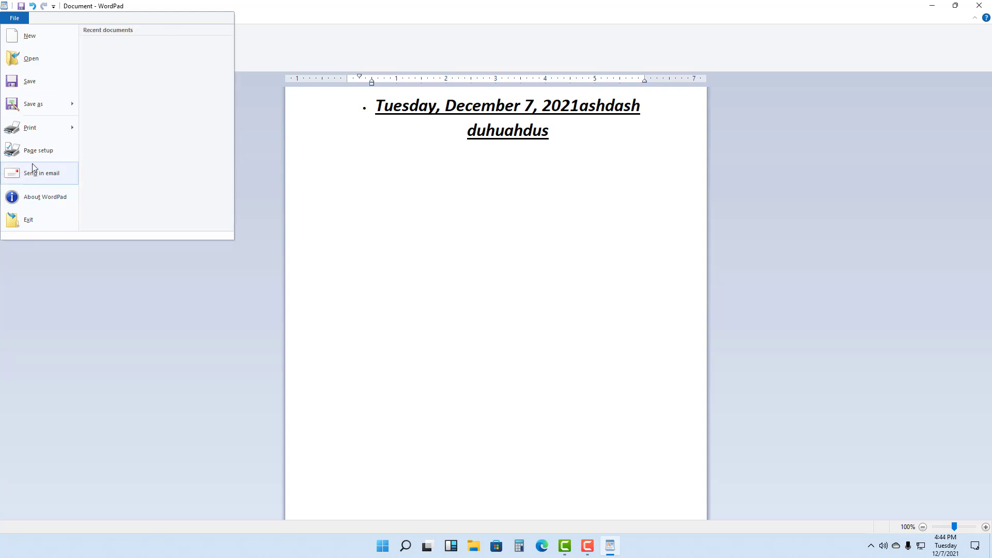
pyautogui.click(72, 18)
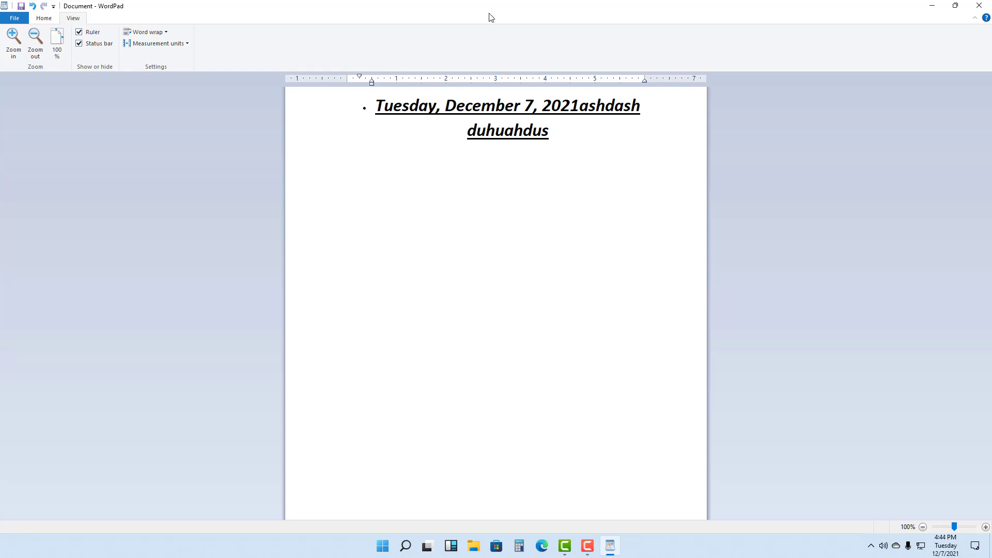
pyautogui.click(578, 105)
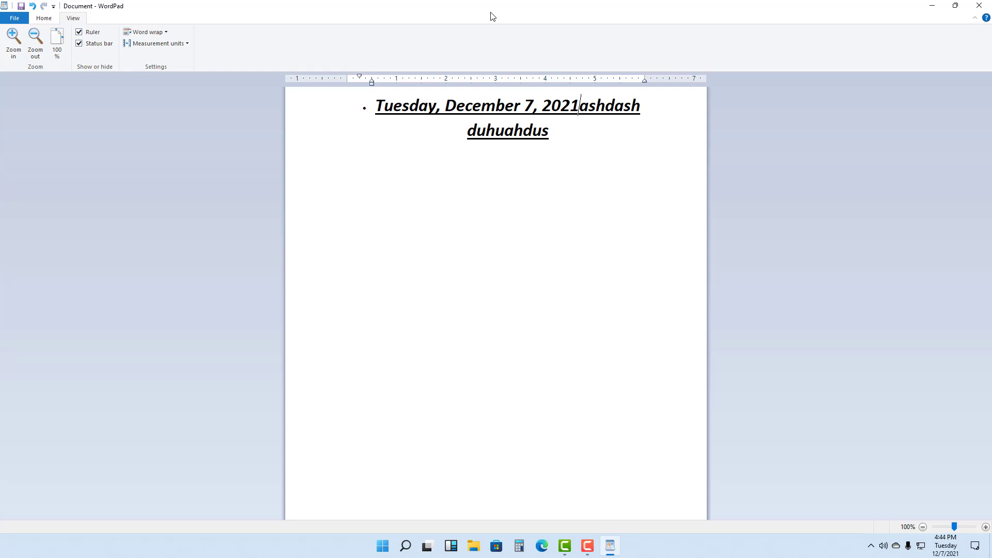